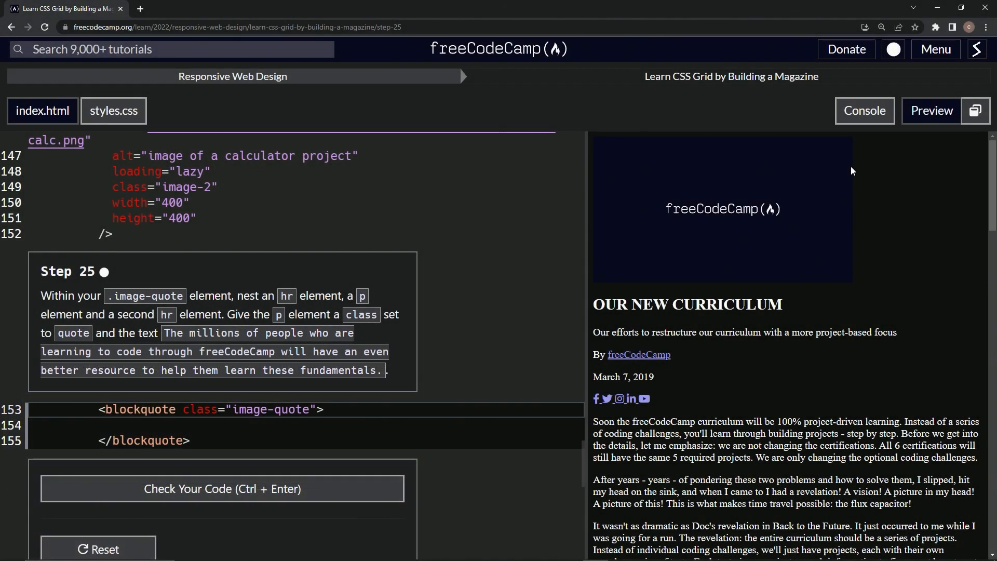
mouse_move(182, 113)
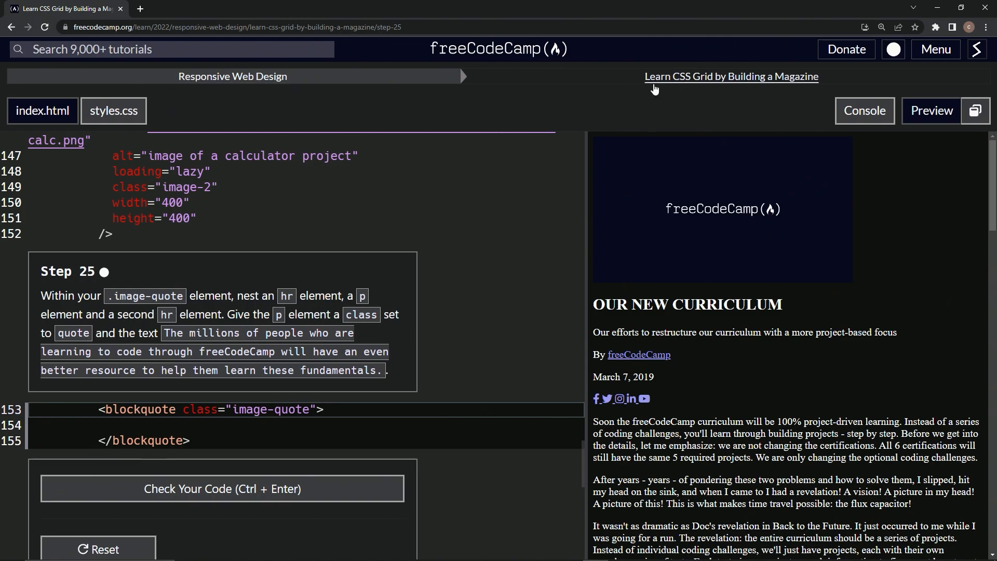
mouse_move(455, 127)
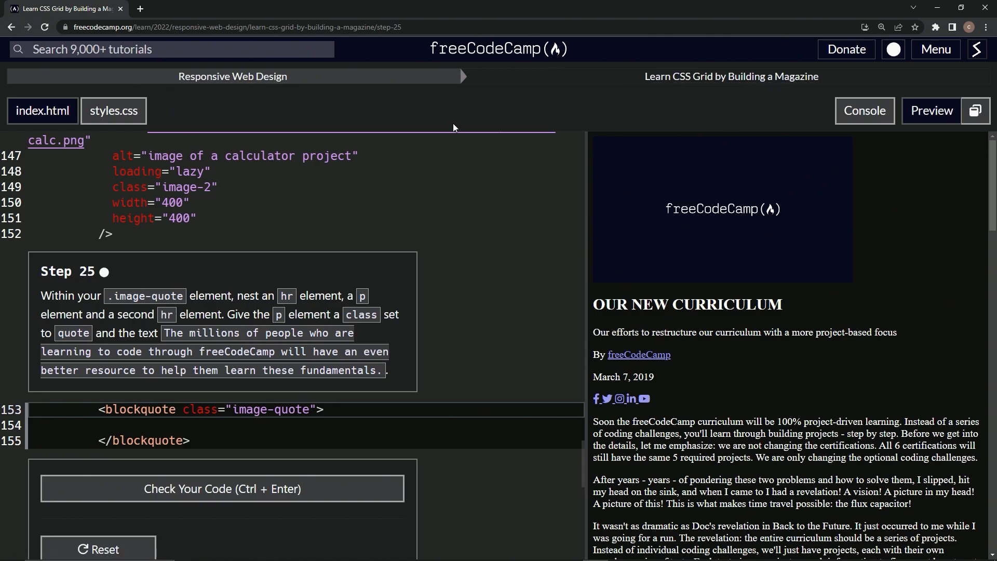
mouse_move(51, 290)
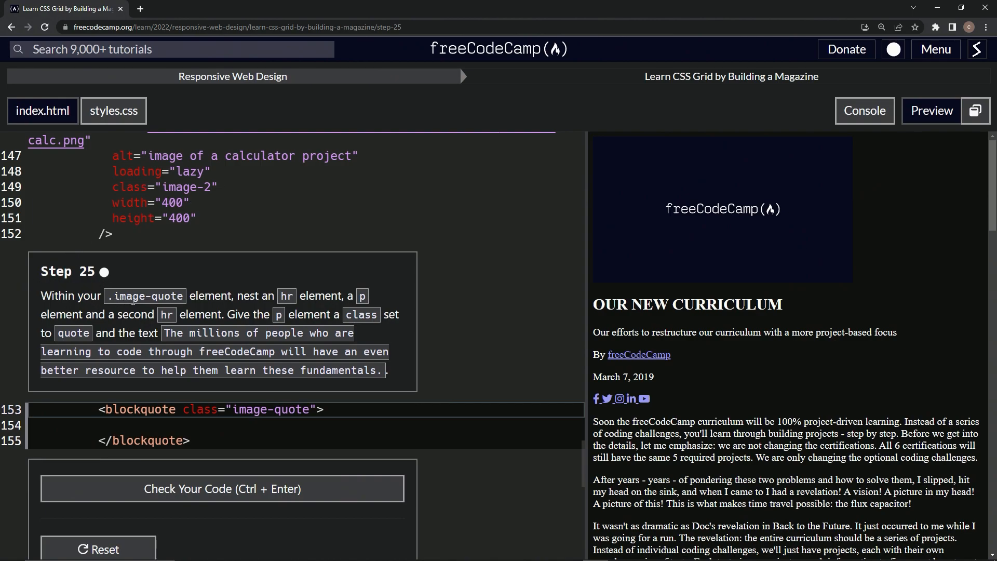
mouse_move(296, 297)
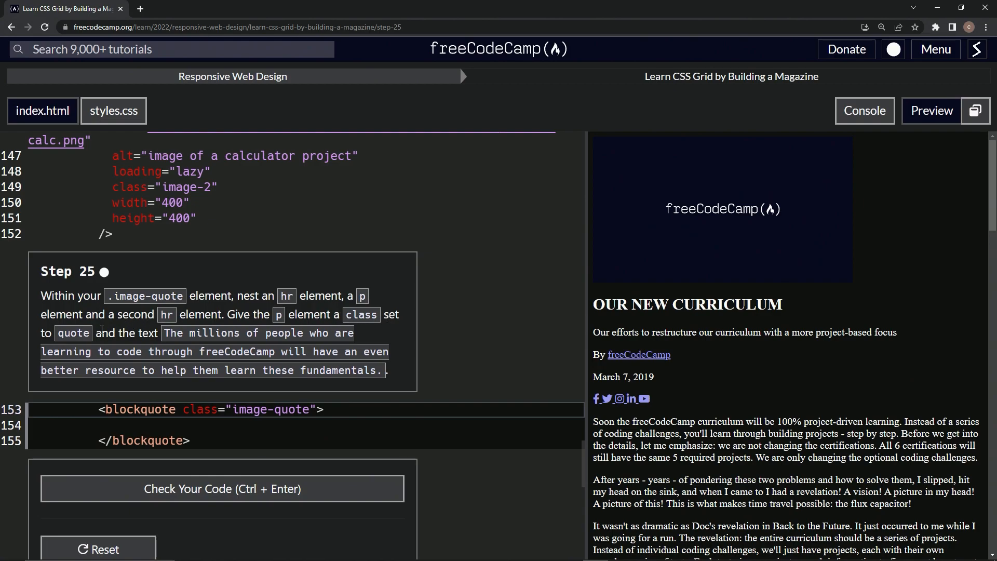
mouse_move(307, 366)
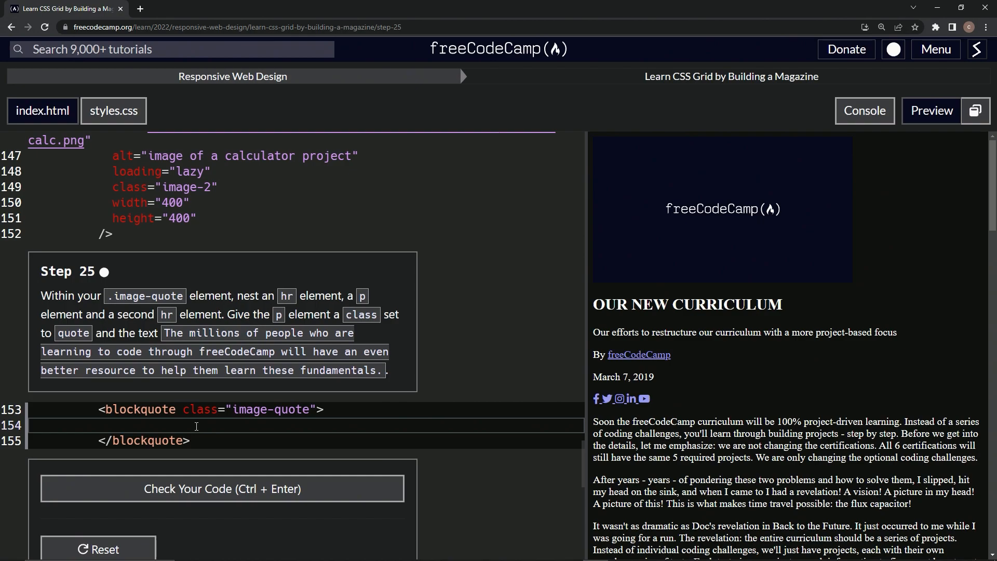
Step: Add two <hr> elements inside the image-quote blockquote, separated by a blank line
text(o)
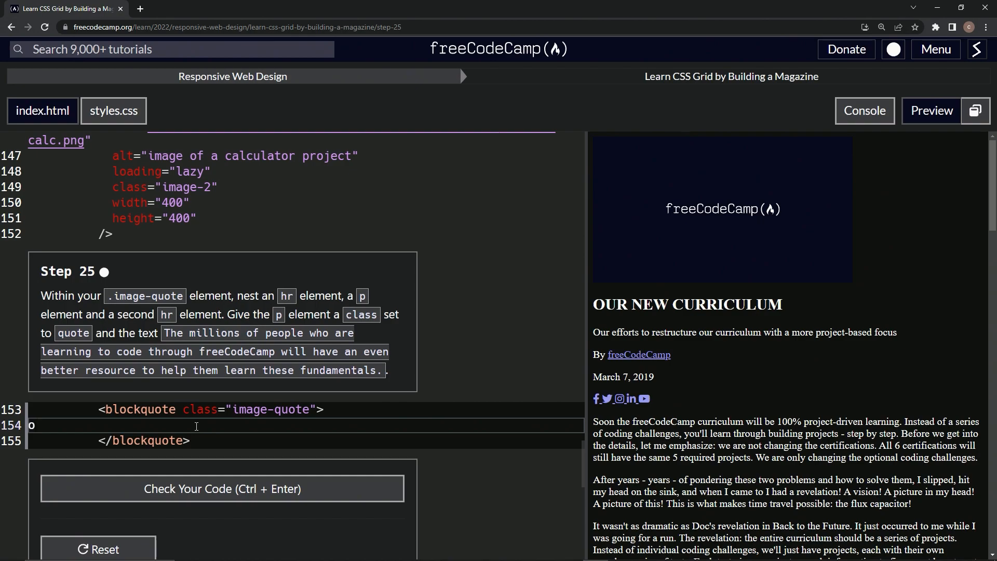
key(Backspace)
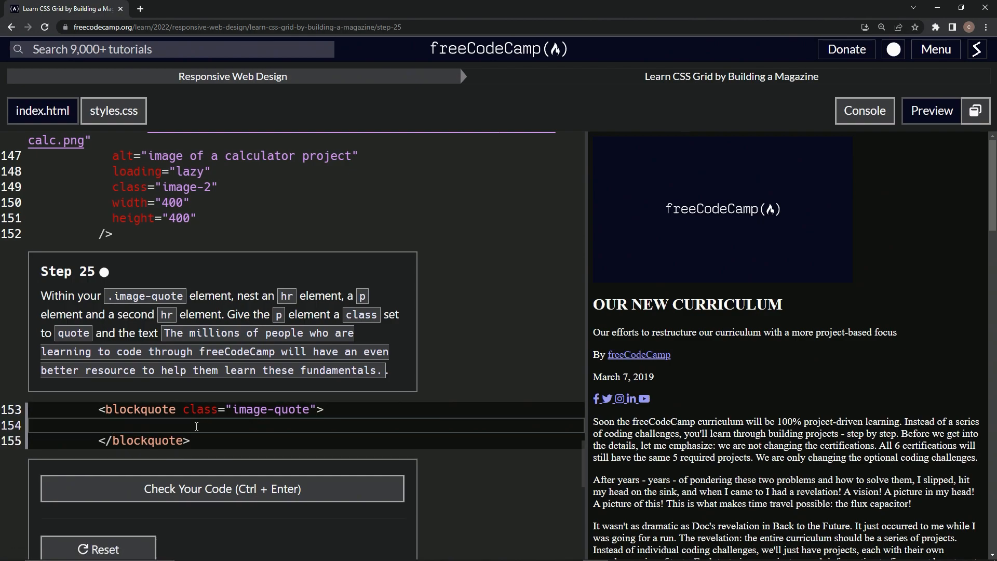
text(<hr)
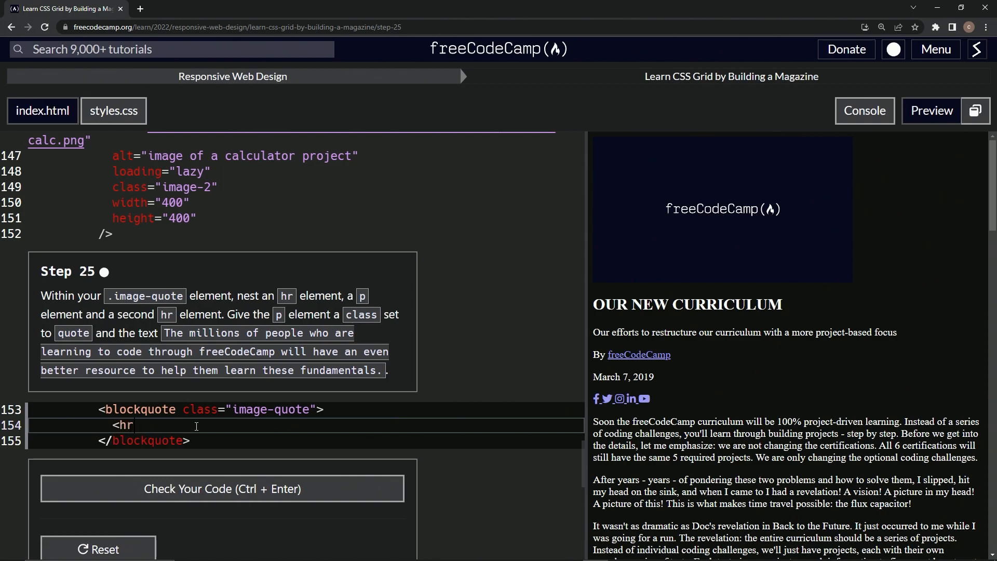
text(></hr>)
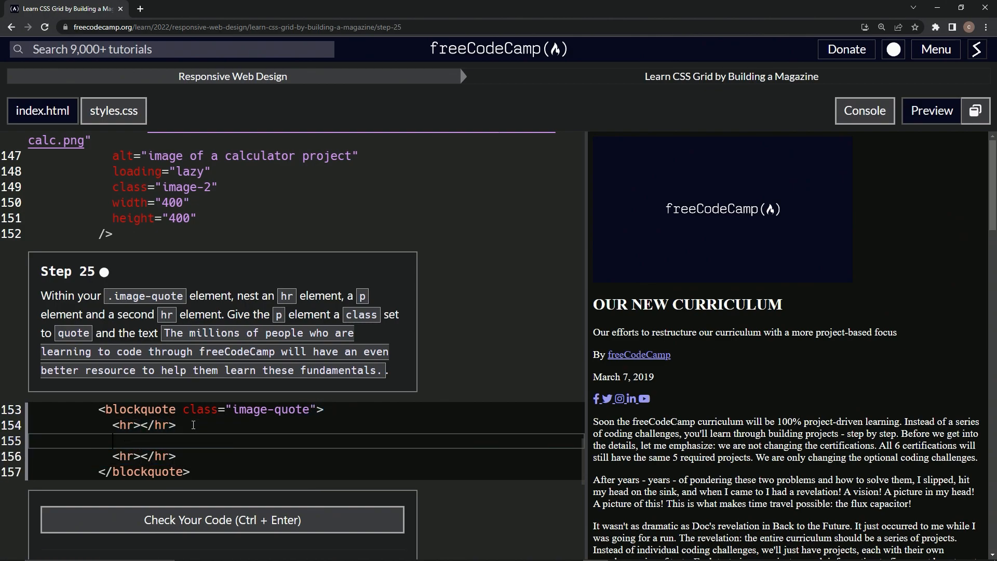
Step: Insert an empty <p class='quote'></p> on the blank line between the hr tags
text(<p)
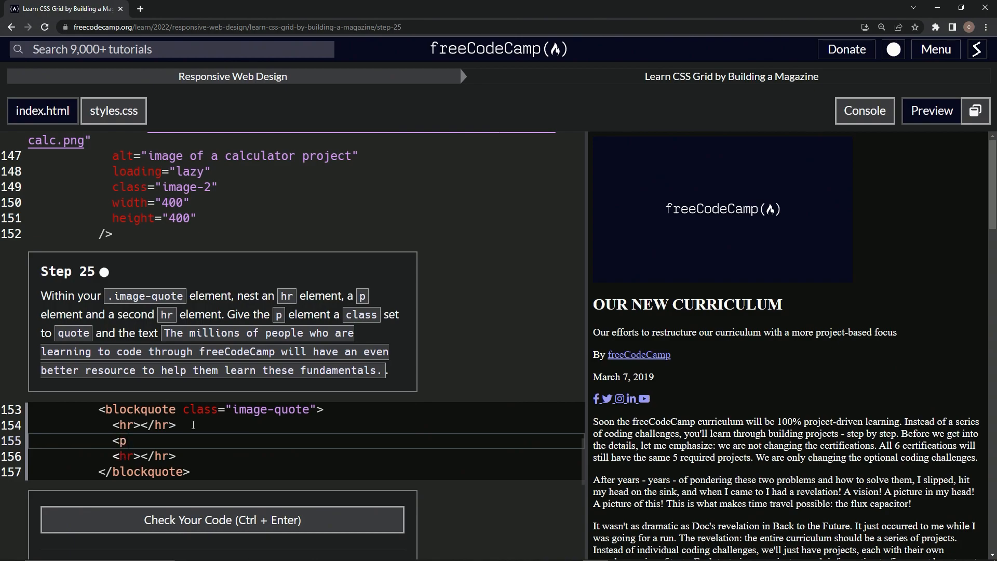
text(></p>)
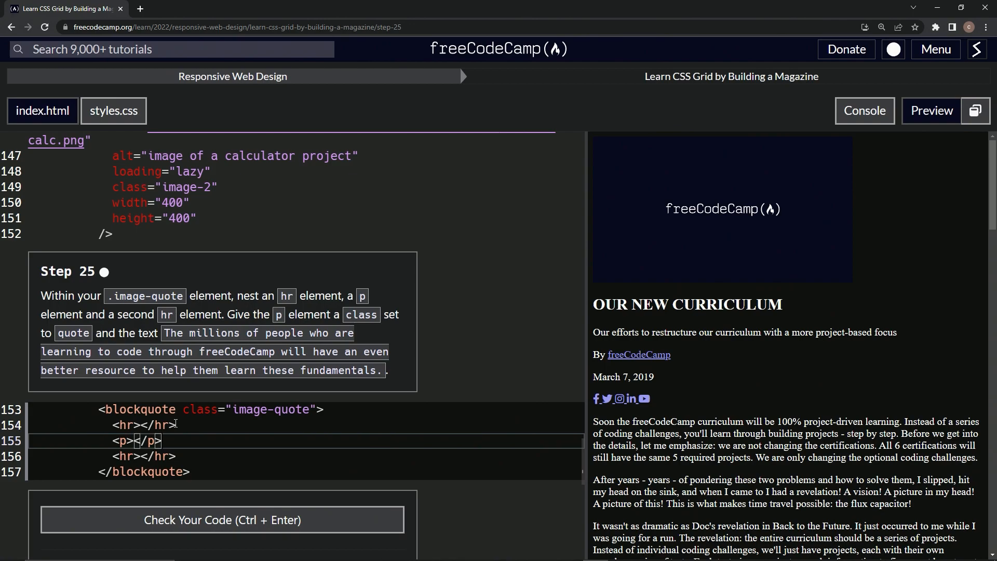
mouse_move(346, 310)
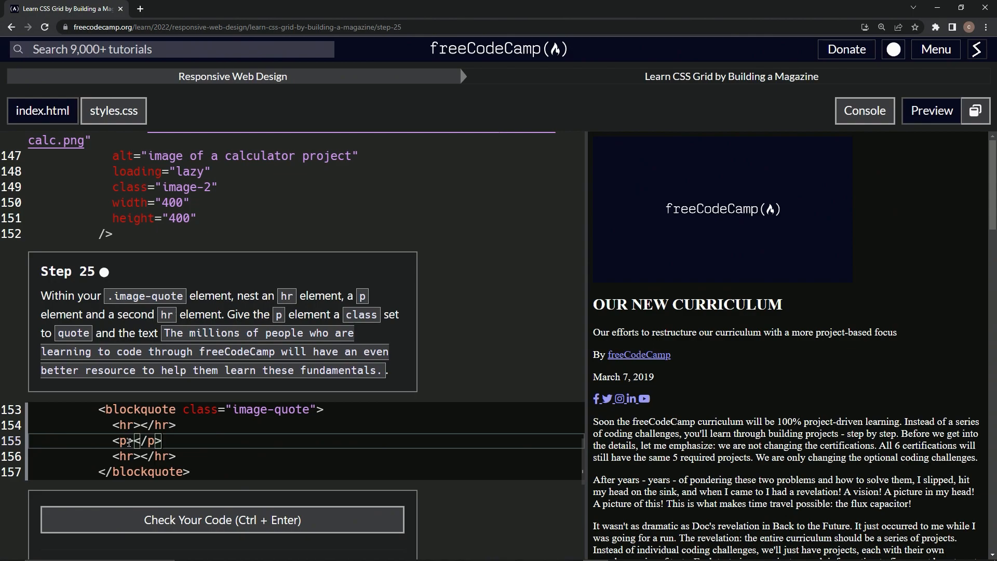
text(cla)
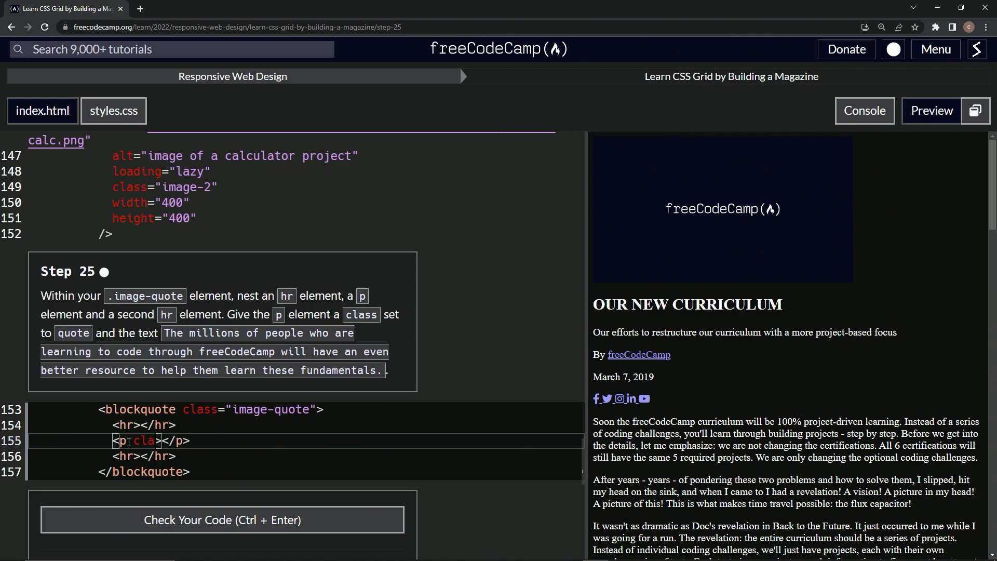
text(class='q')
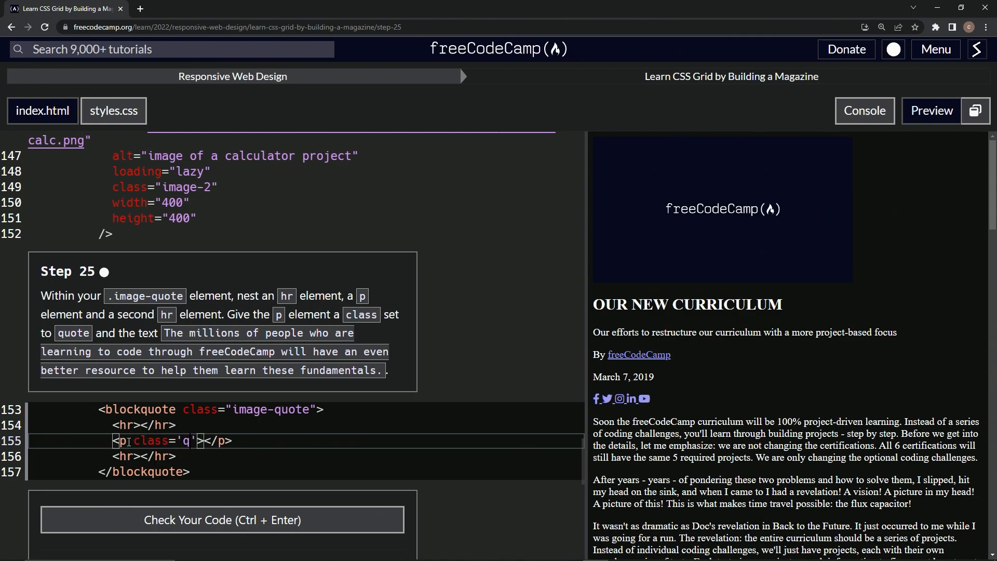
text(uote)
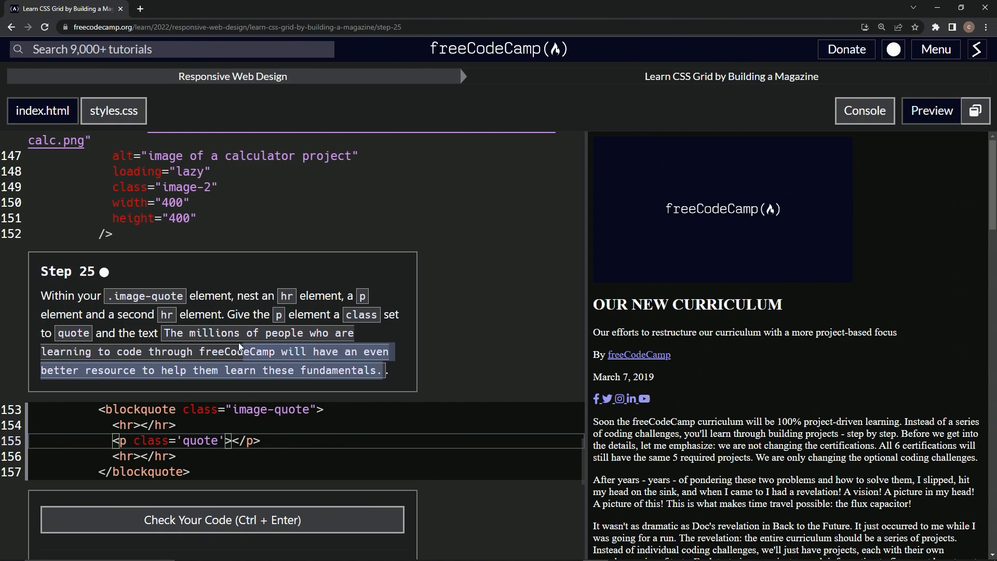
mouse_move(188, 489)
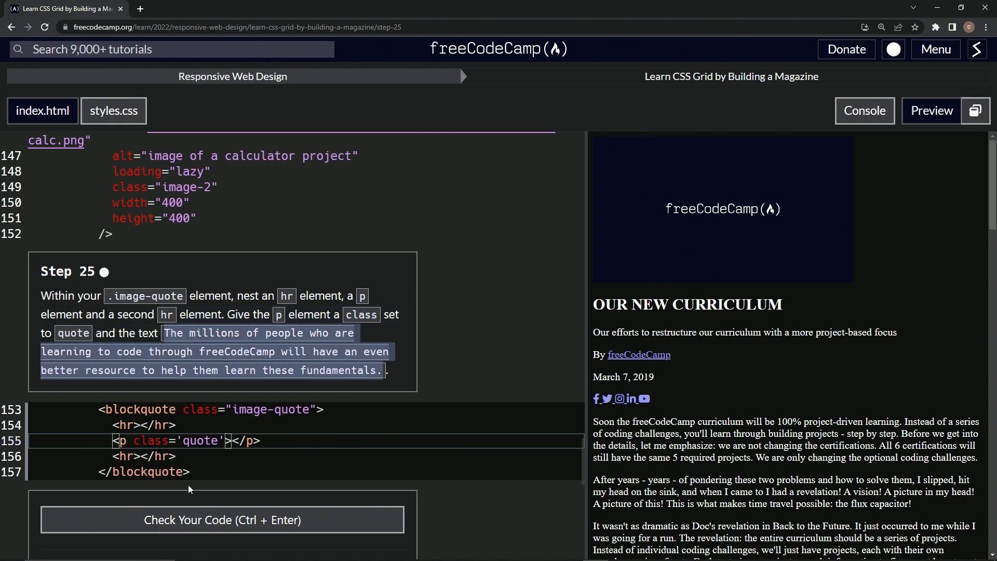
Step: Fill the quote paragraph with 'The millions of people who are learning to code…' and submit
text(The millions of people who are learning to code through freeCodeCamp will have an even better resource to help them learn these fundamentals.)
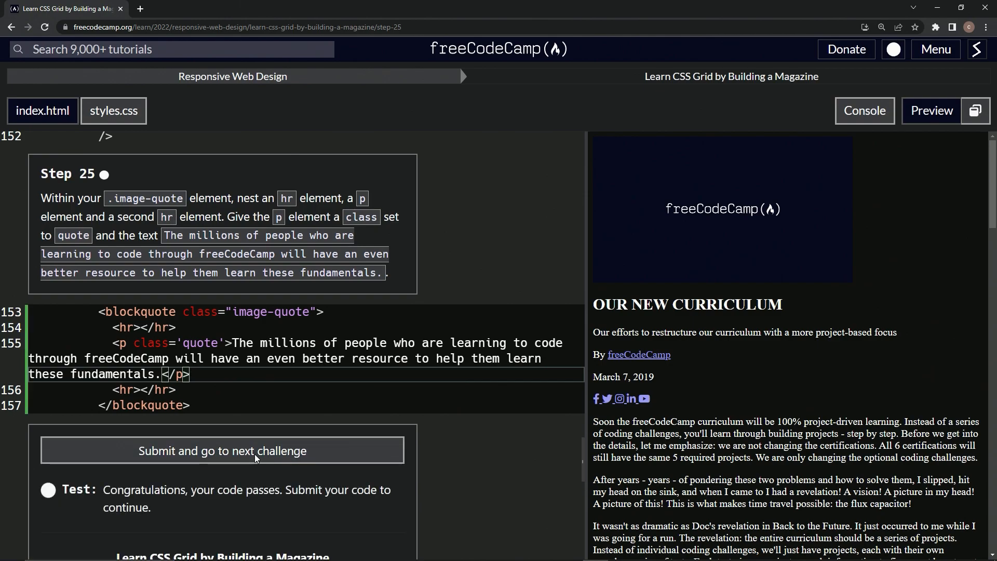
click(222, 450)
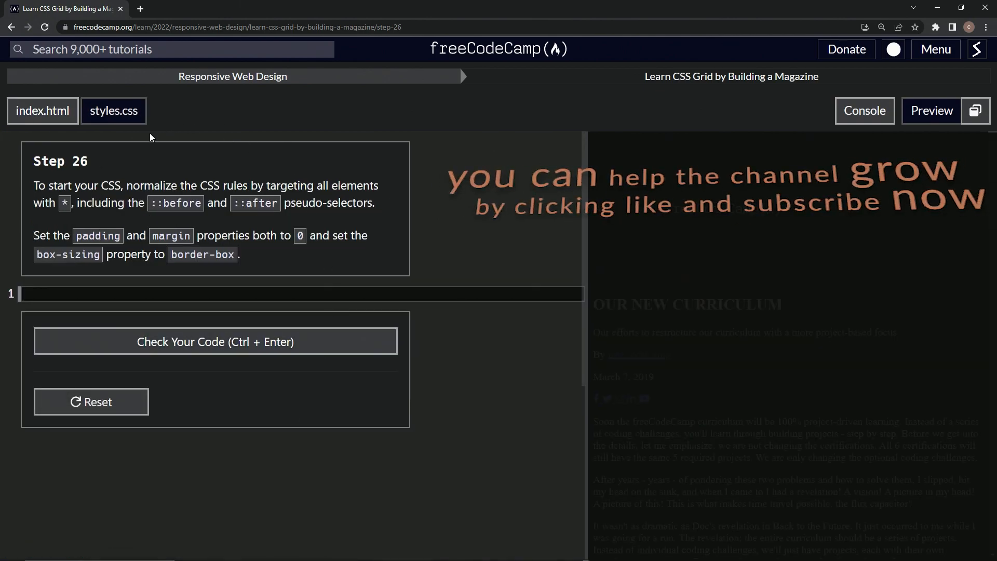